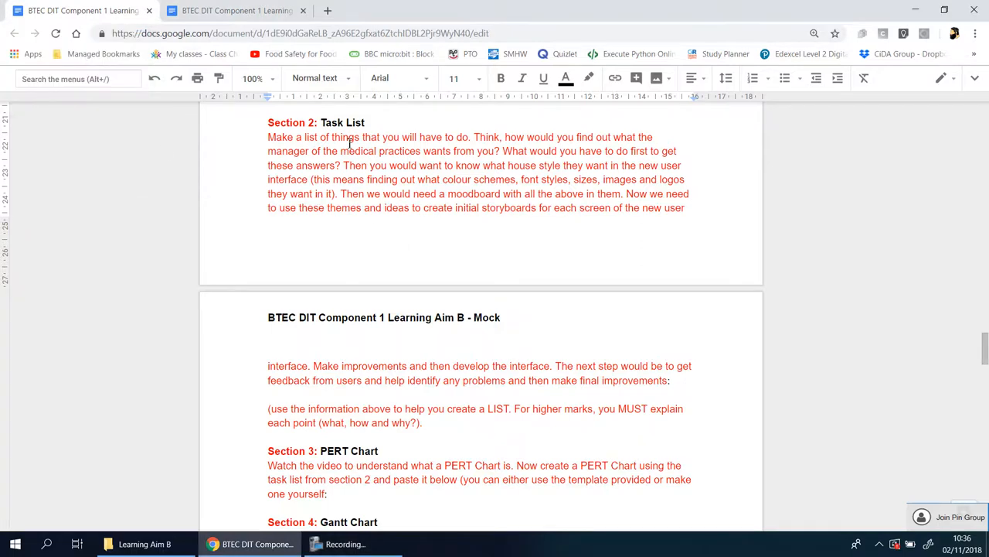
pyautogui.moveTo(544, 245)
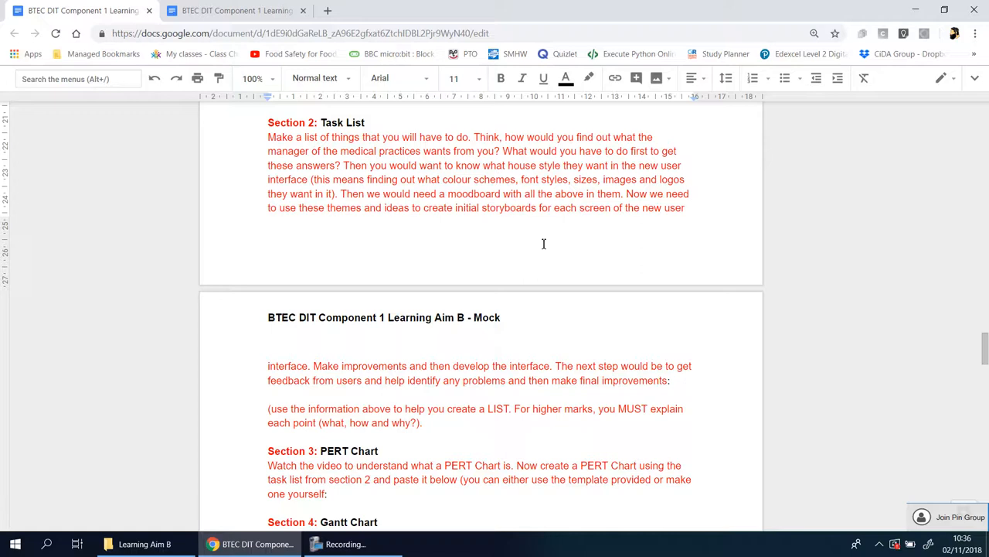
pyautogui.moveTo(290, 213)
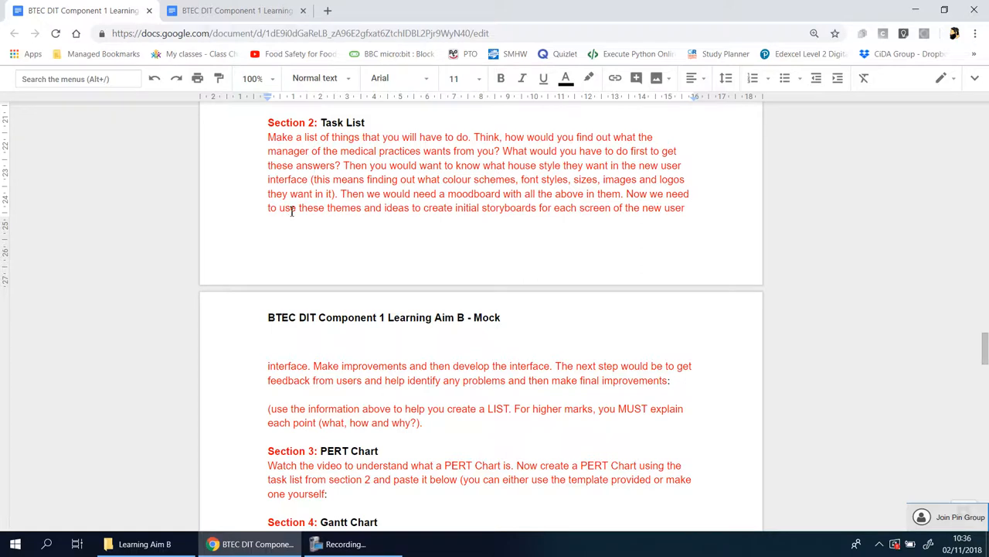
pyautogui.moveTo(654, 228)
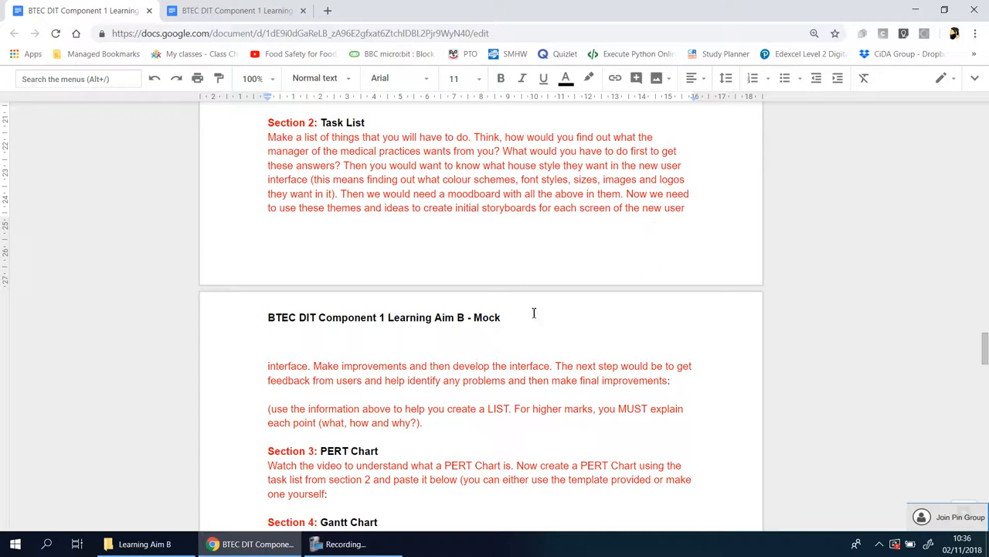
pyautogui.click(423, 423)
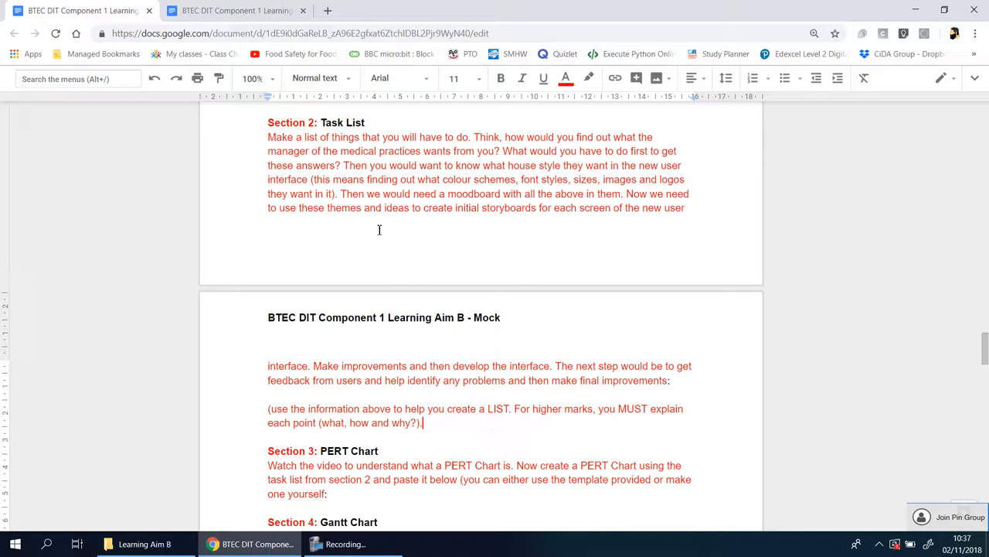
pyautogui.moveTo(300, 184)
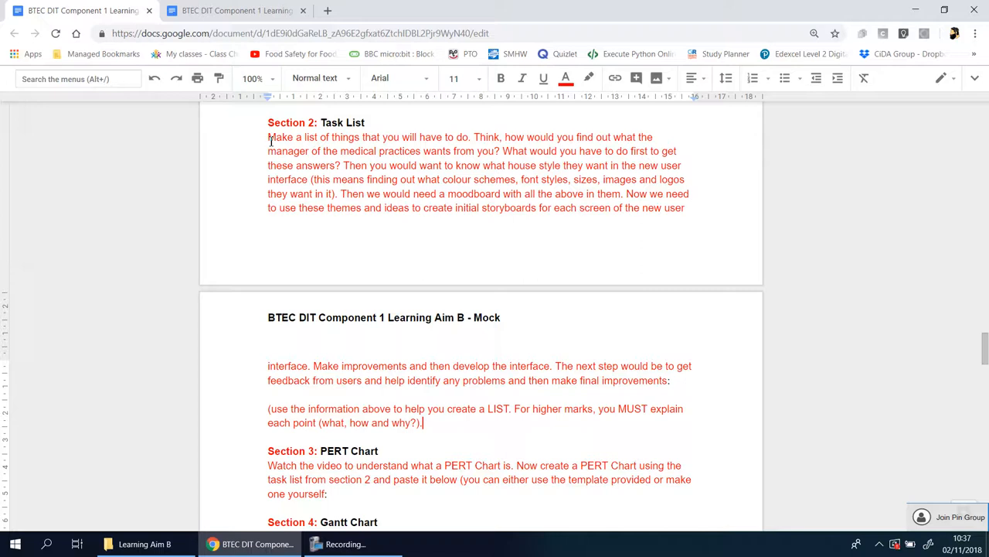
pyautogui.moveTo(938, 337)
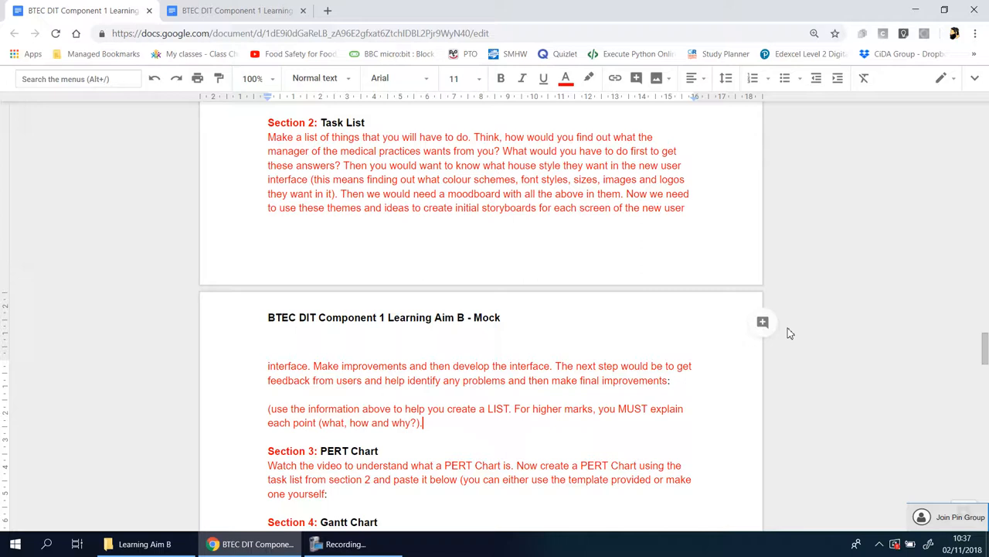
pyautogui.moveTo(550, 259)
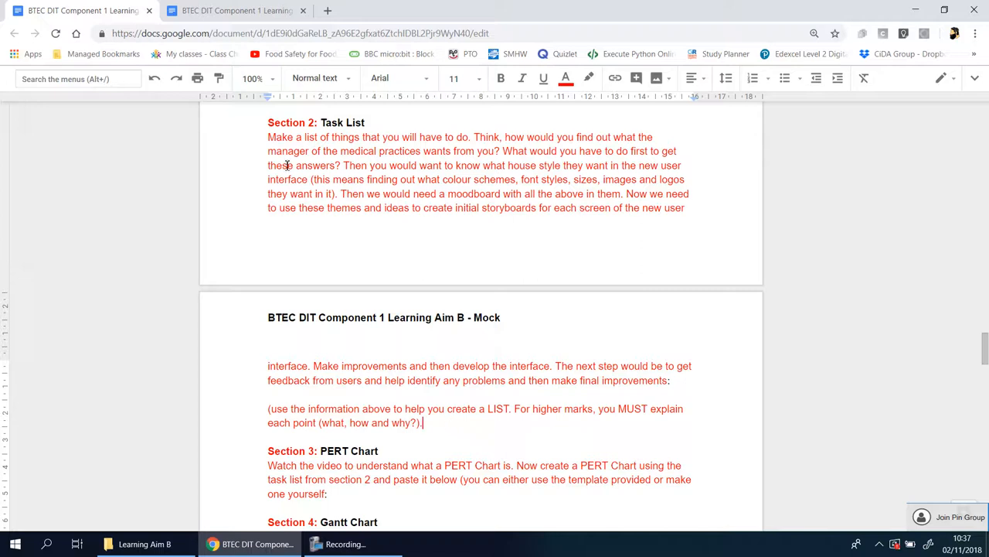
pyautogui.moveTo(445, 151)
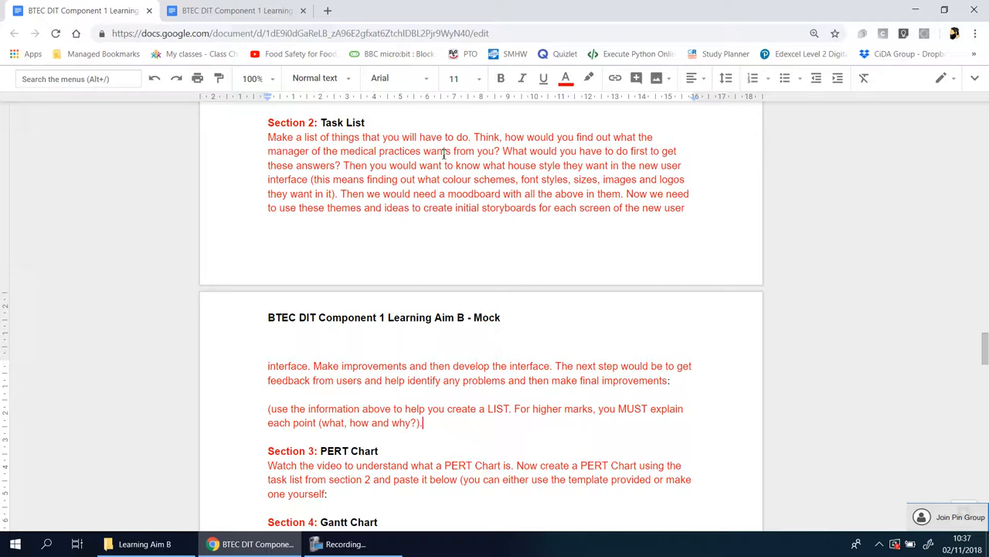
pyautogui.moveTo(925, 249)
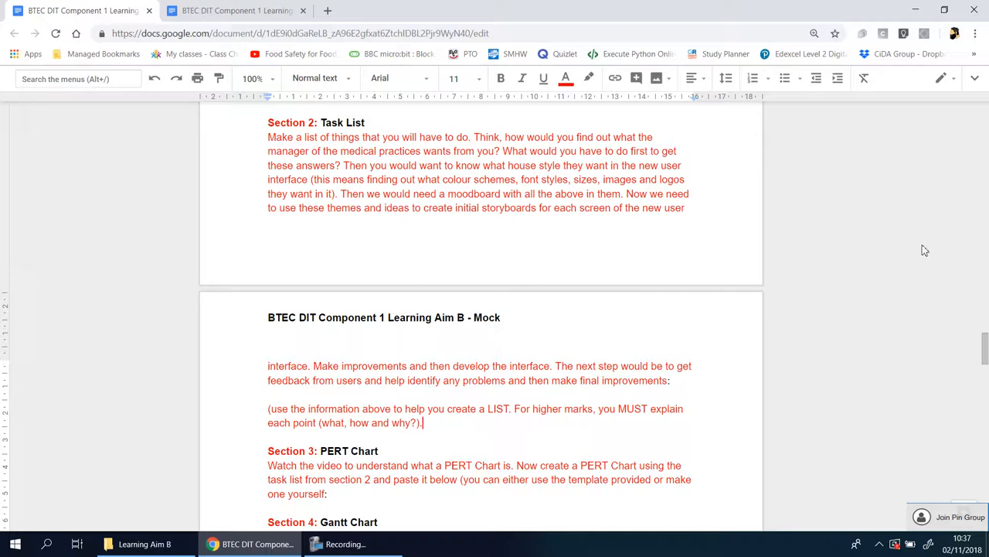
pyautogui.moveTo(580, 155)
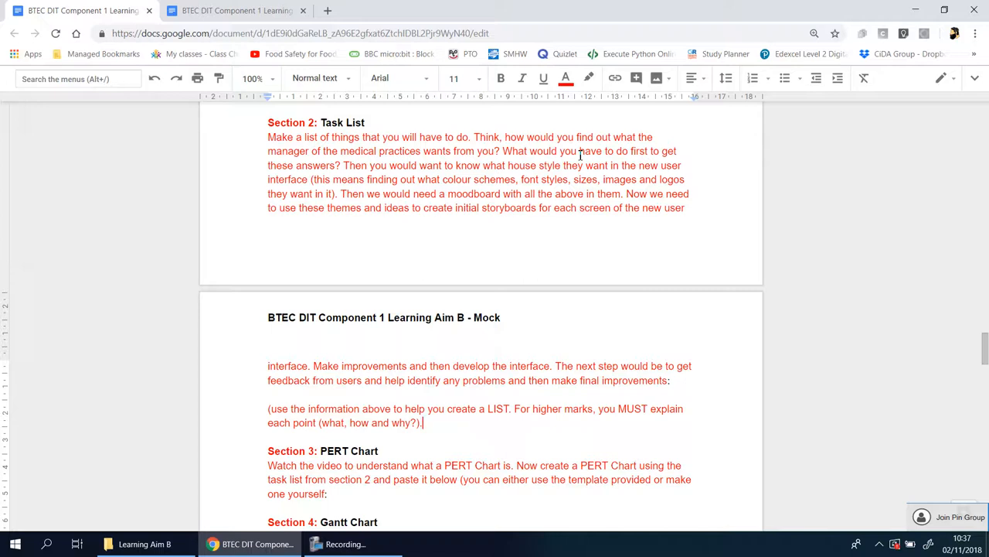
pyautogui.moveTo(538, 151)
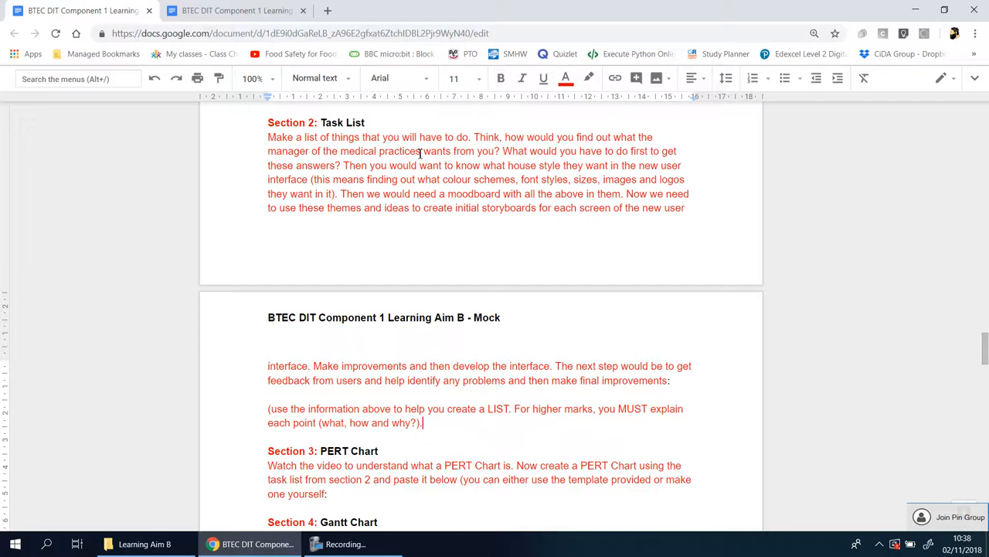
pyautogui.doubleClick(465, 151)
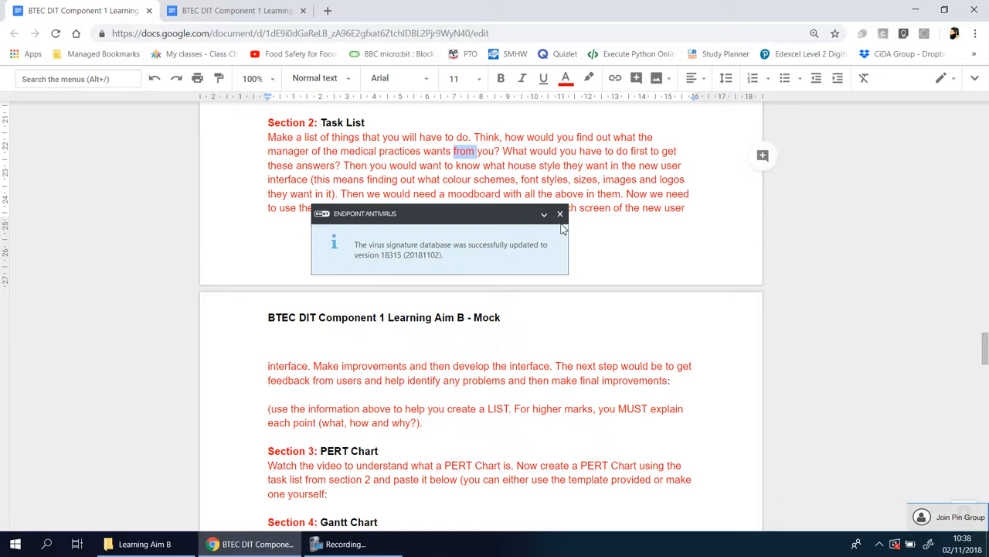
pyautogui.click(559, 213)
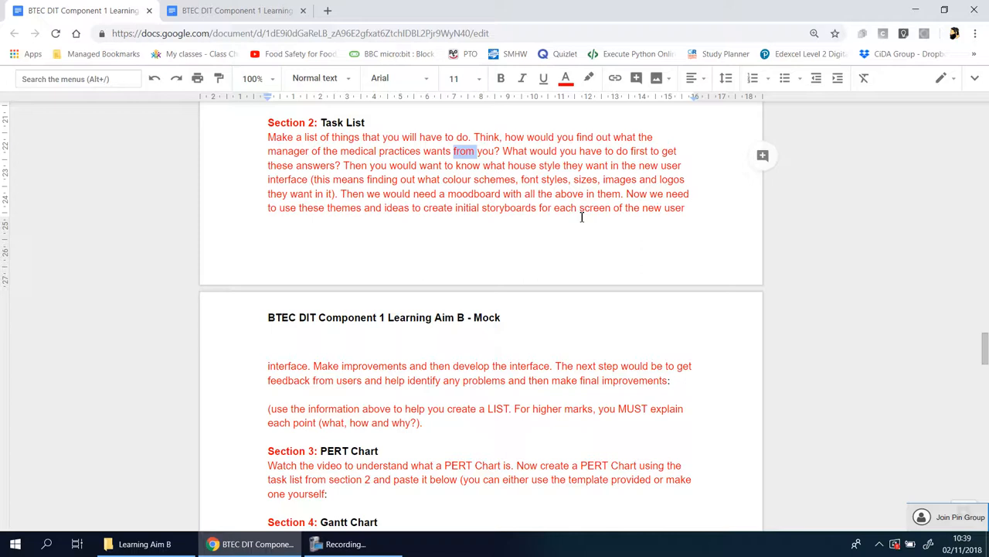
pyautogui.moveTo(298, 166)
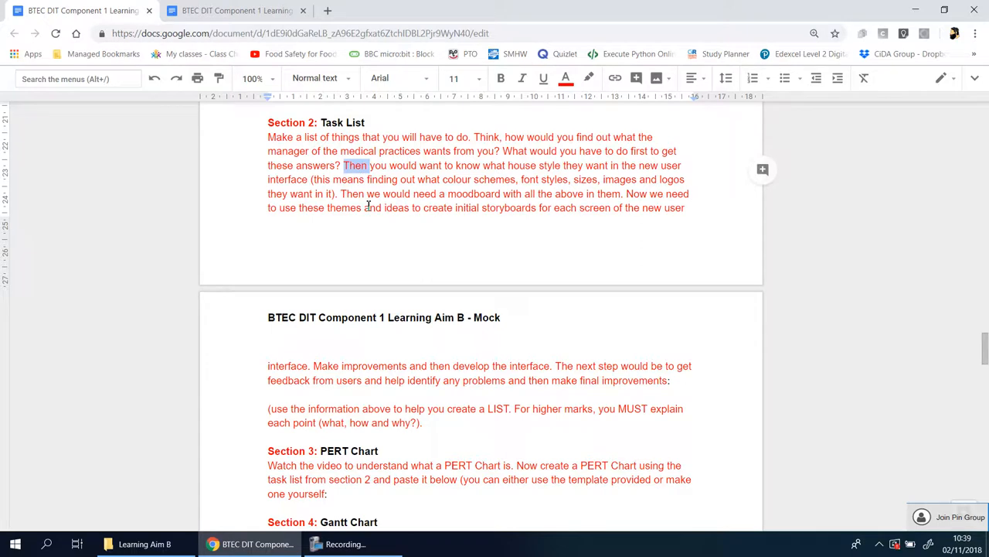
pyautogui.moveTo(368, 179)
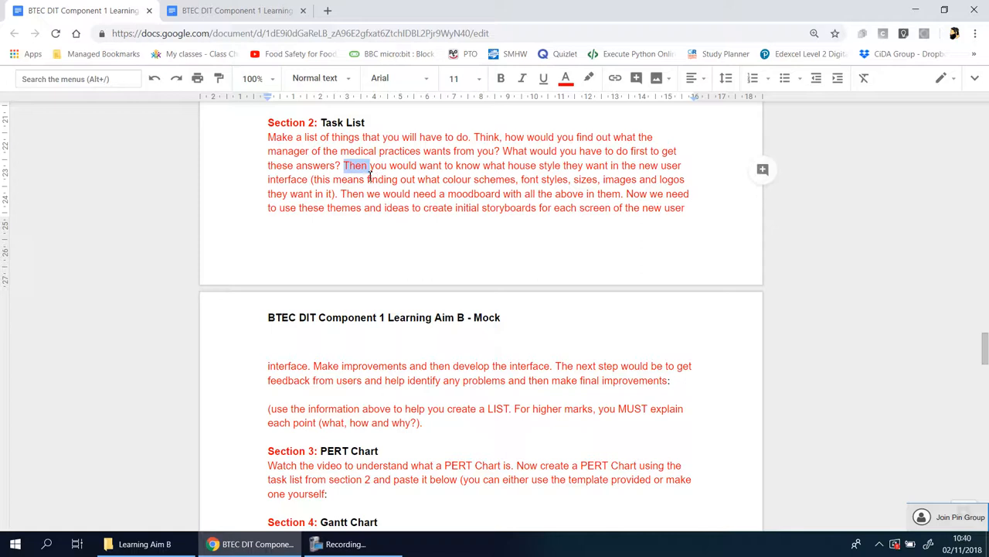
pyautogui.moveTo(482, 179)
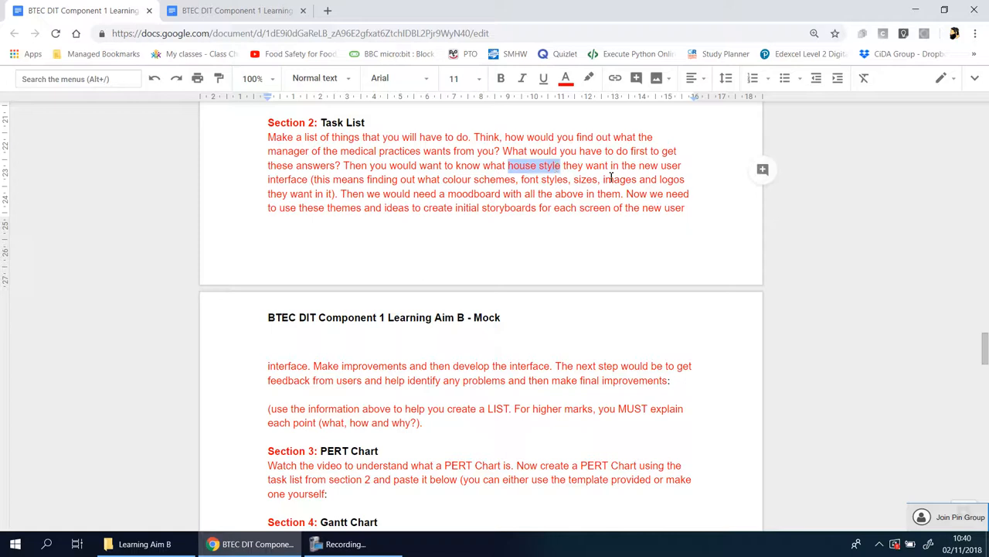
pyautogui.moveTo(405, 181)
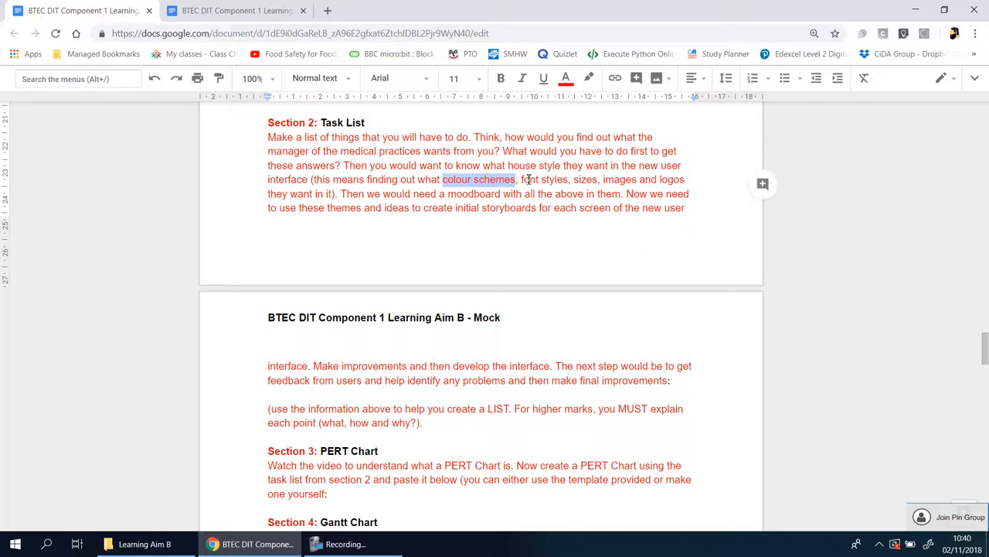
pyautogui.doubleClick(585, 179)
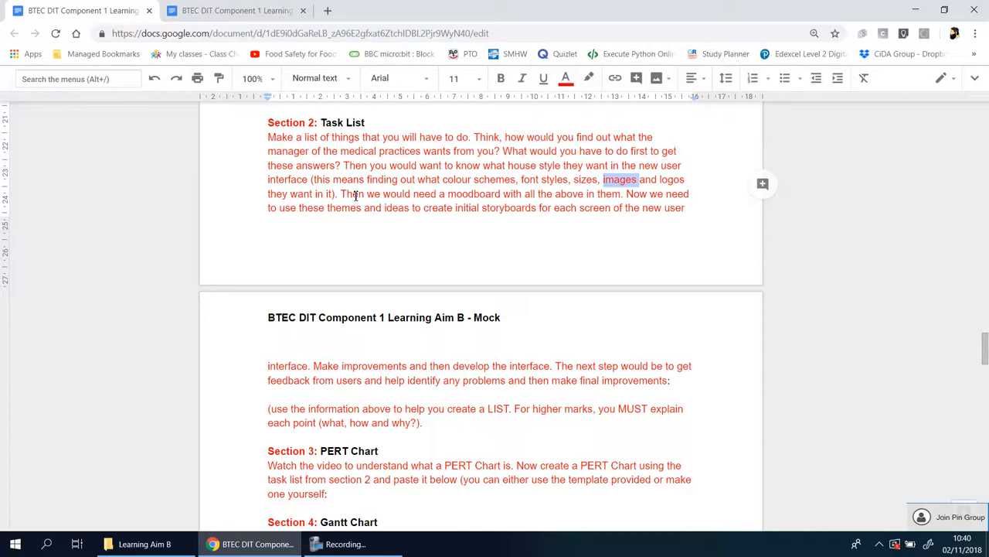
pyautogui.moveTo(476, 198)
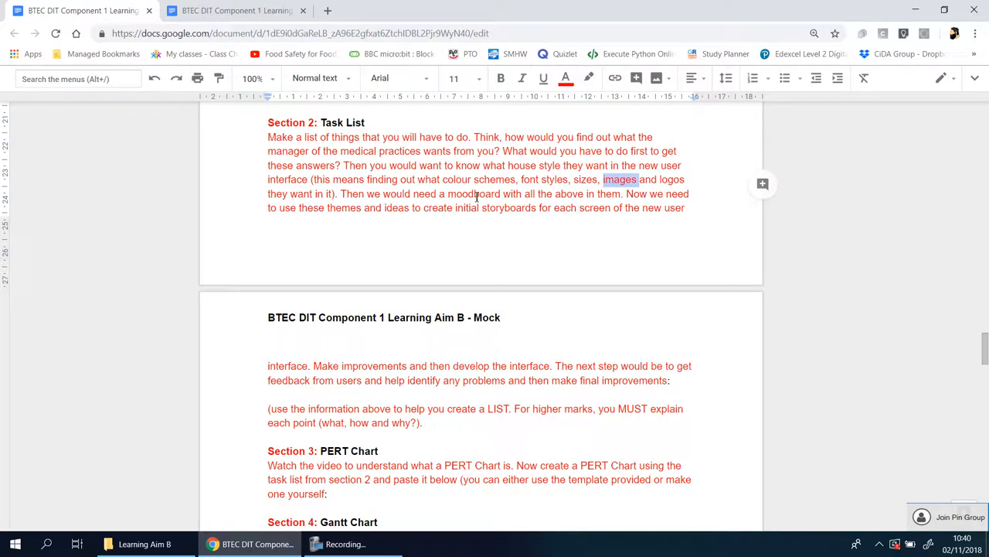
pyautogui.moveTo(508, 195)
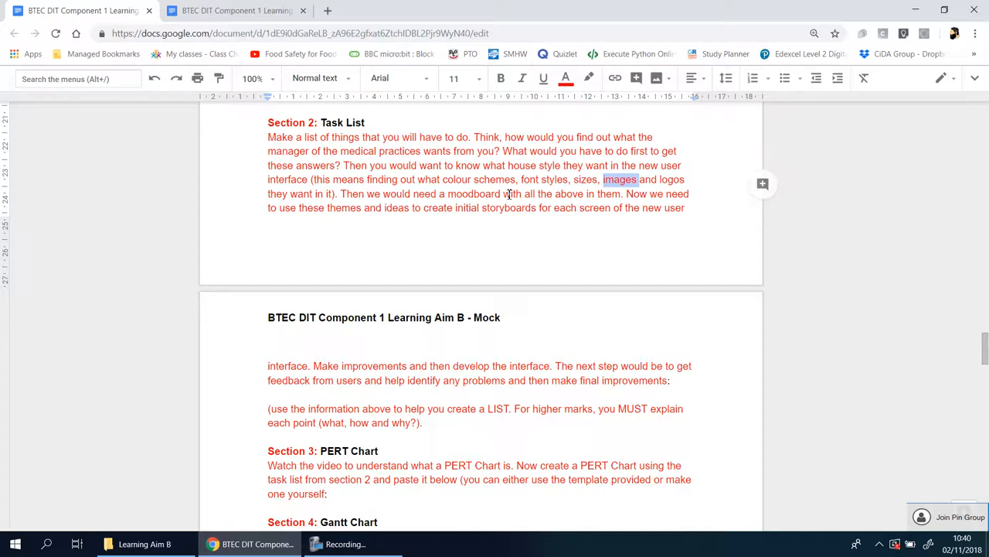
pyautogui.moveTo(503, 205)
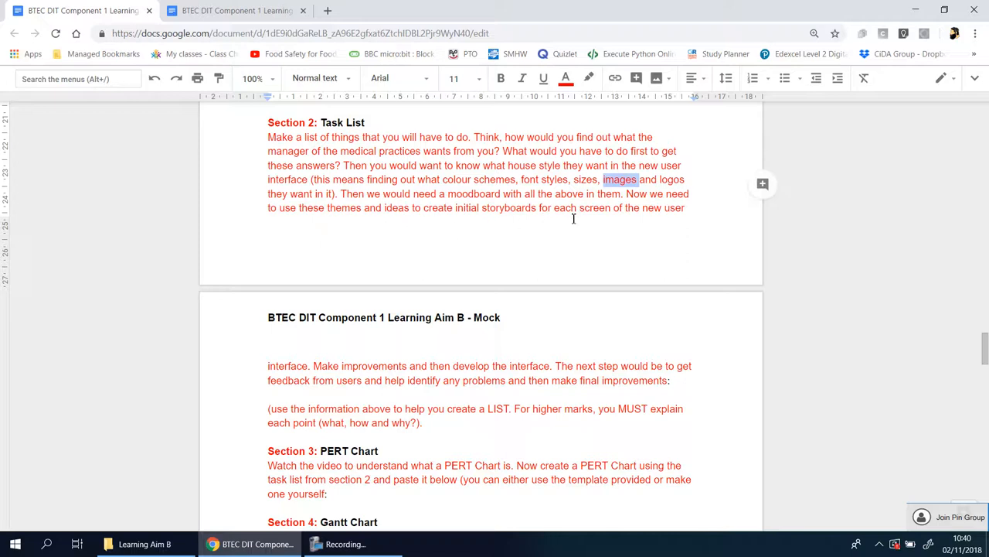
pyautogui.moveTo(383, 359)
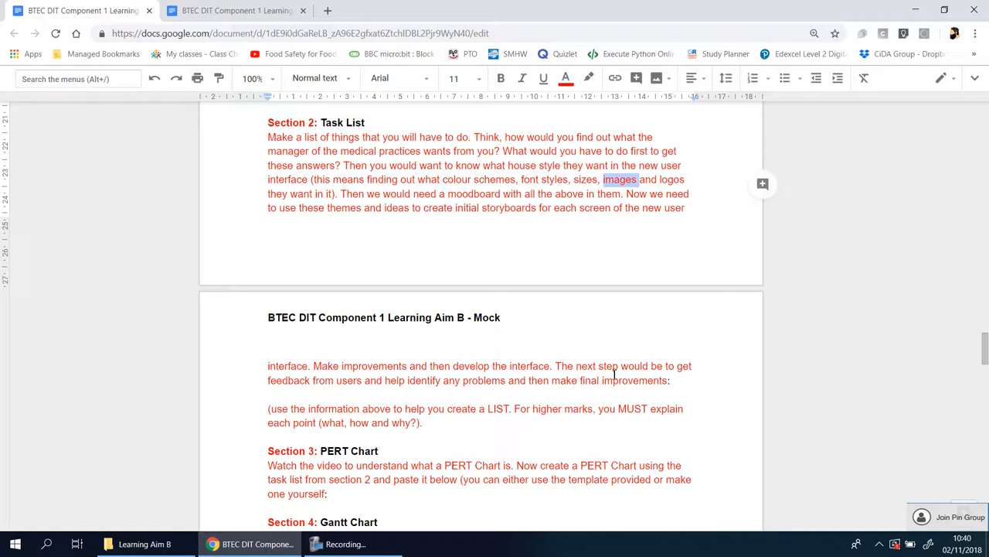
pyautogui.moveTo(399, 394)
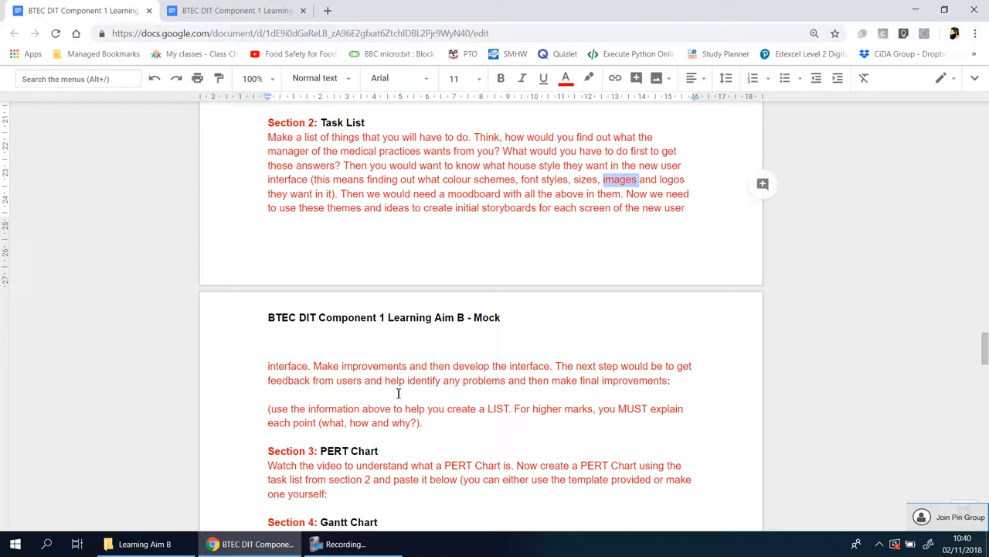
pyautogui.moveTo(614, 390)
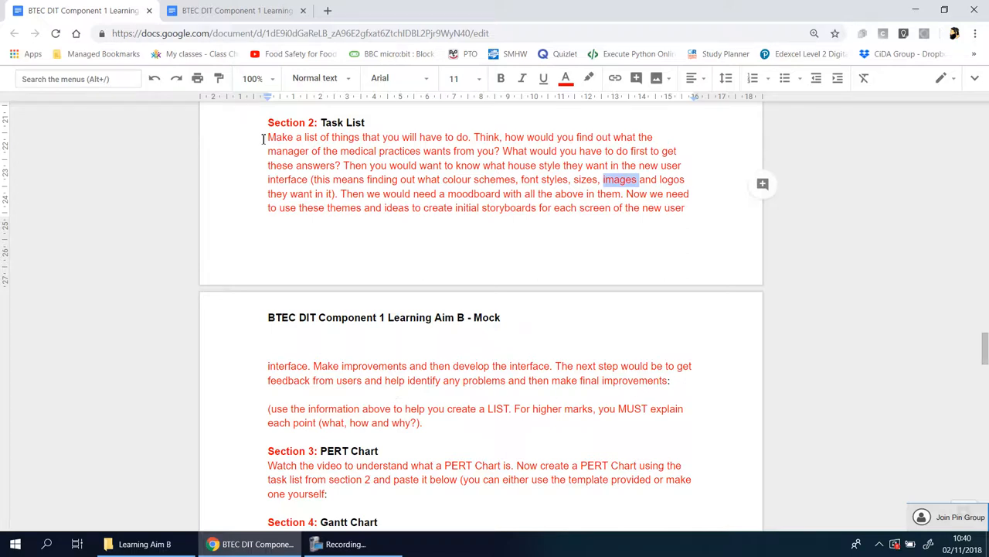
pyautogui.moveTo(267, 136); pyautogui.dragTo(671, 381)
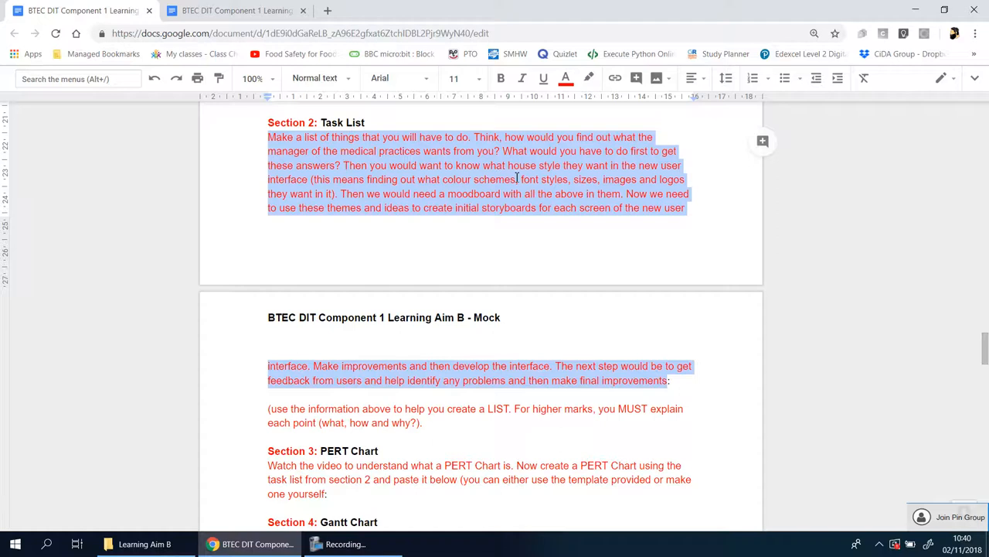
pyautogui.moveTo(354, 173)
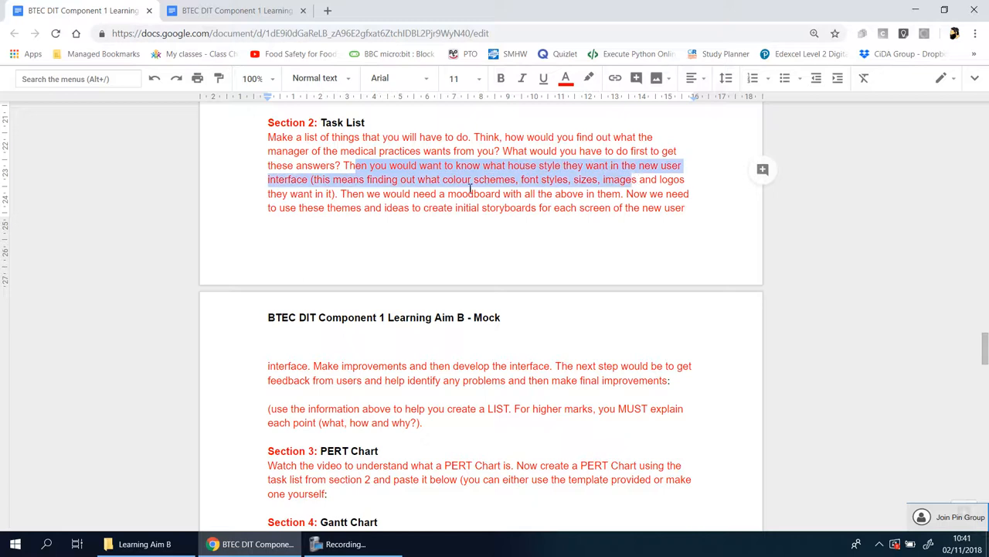
pyautogui.doubleClick(473, 193)
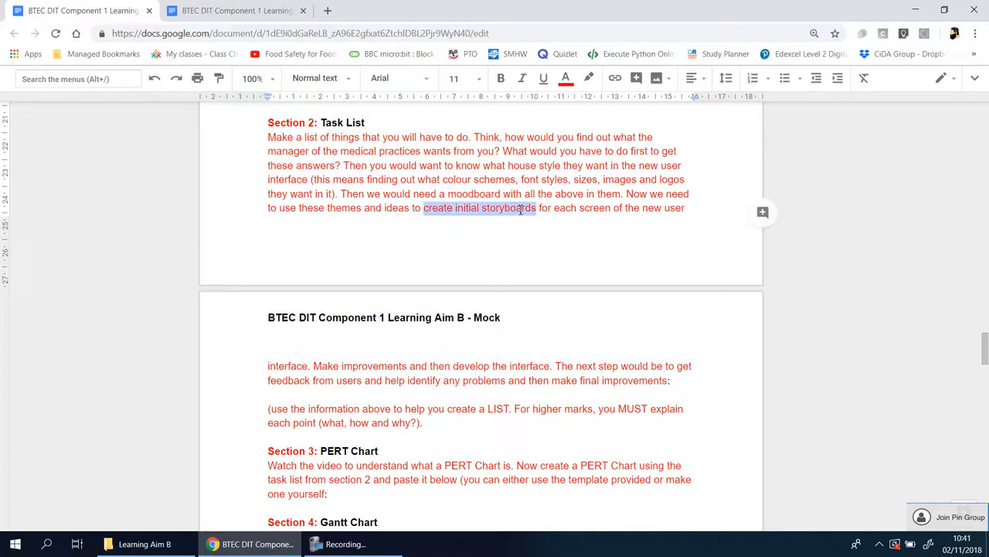
pyautogui.moveTo(421, 249)
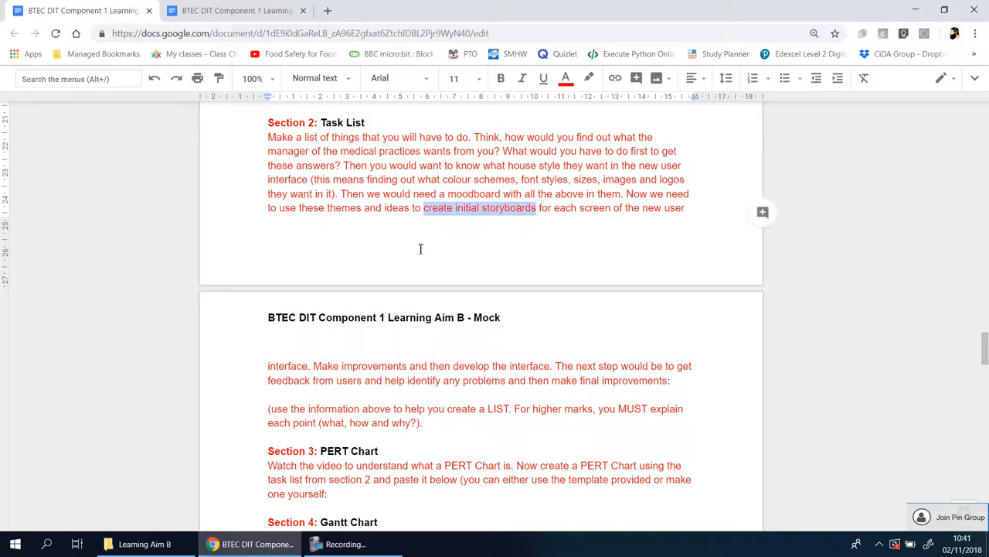
pyautogui.moveTo(563, 316)
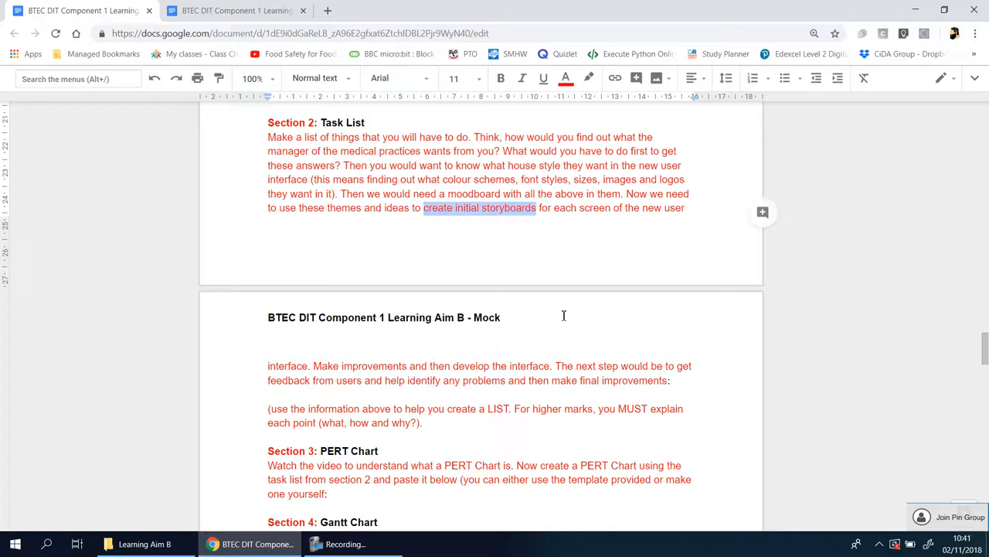
pyautogui.moveTo(267, 151); pyautogui.dragTo(669, 381)
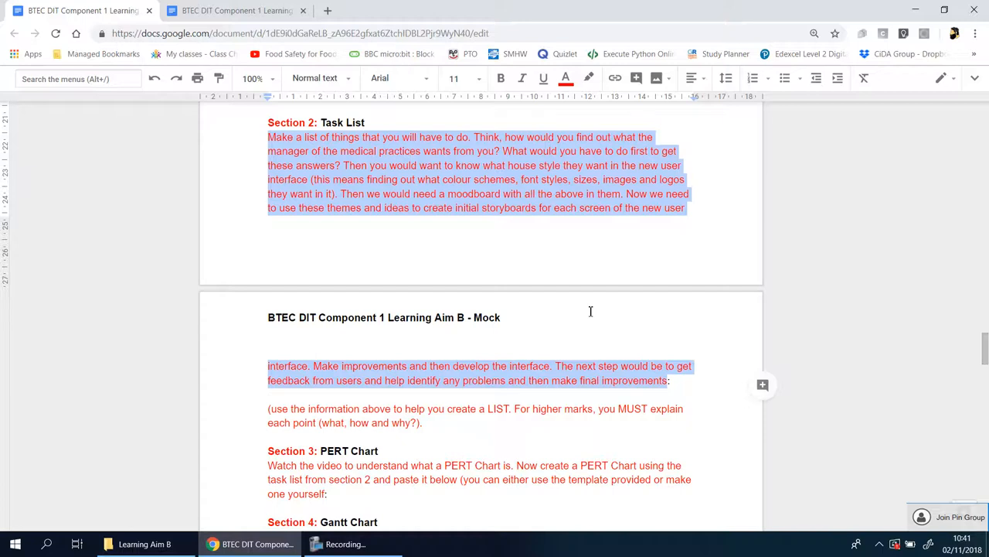
pyautogui.moveTo(674, 425)
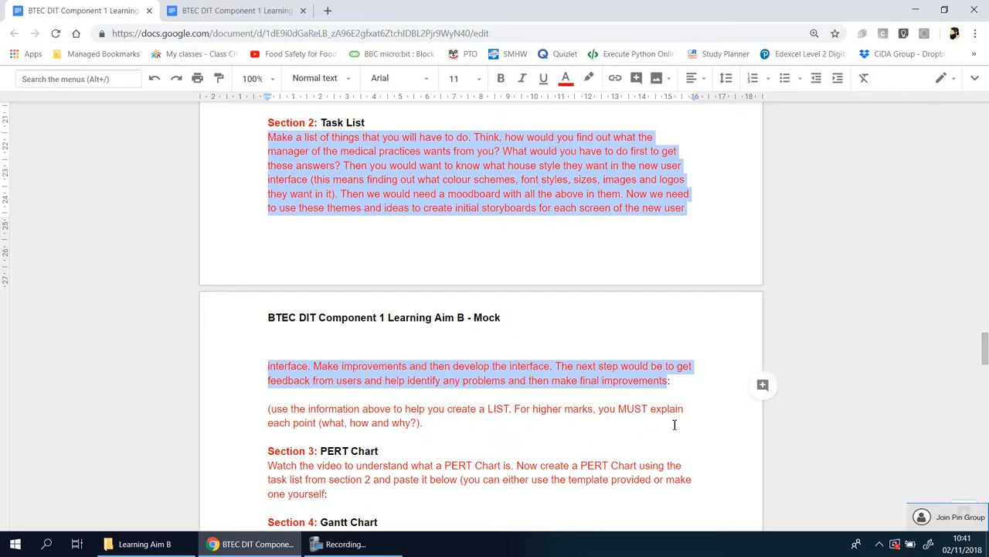
pyautogui.click(674, 380)
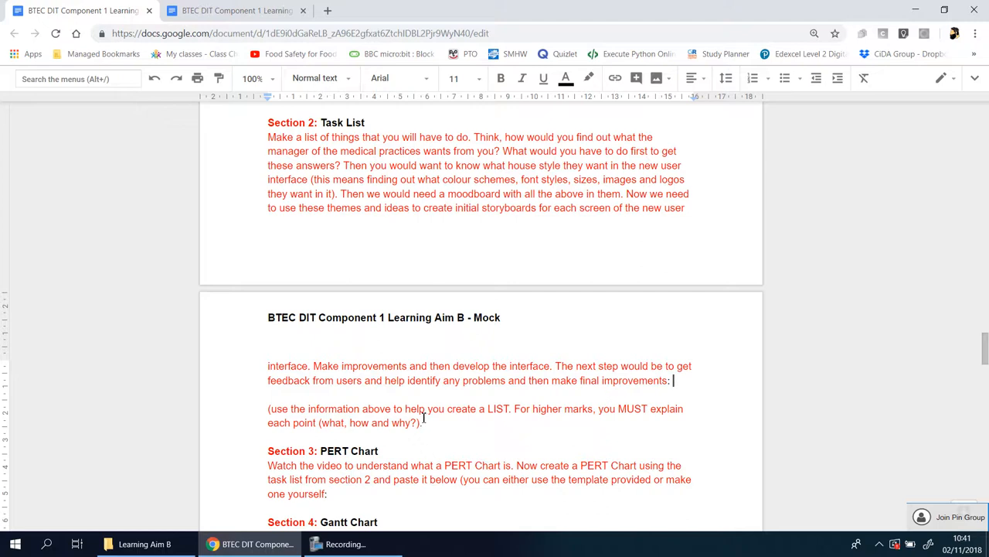
pyautogui.scroll(-3)
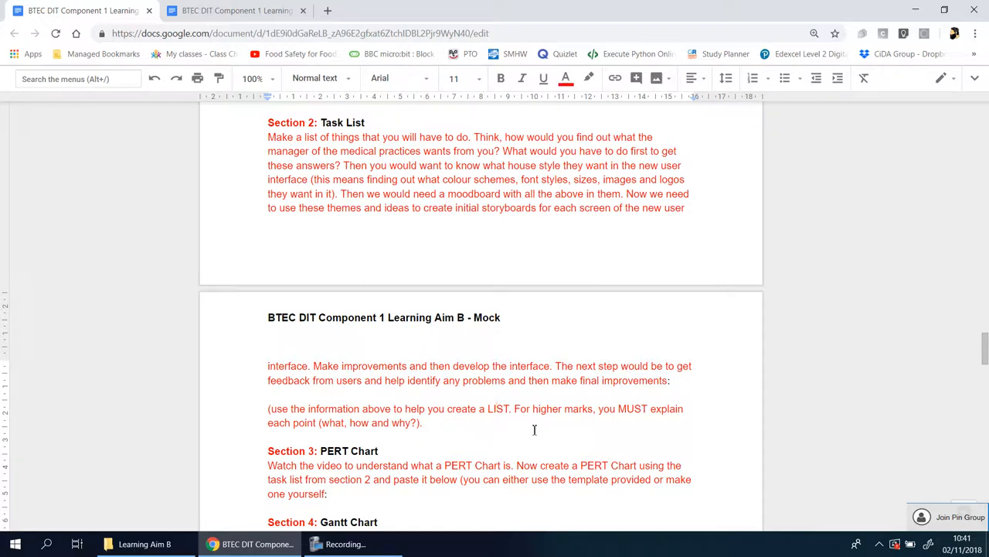
pyautogui.doubleClick(634, 408)
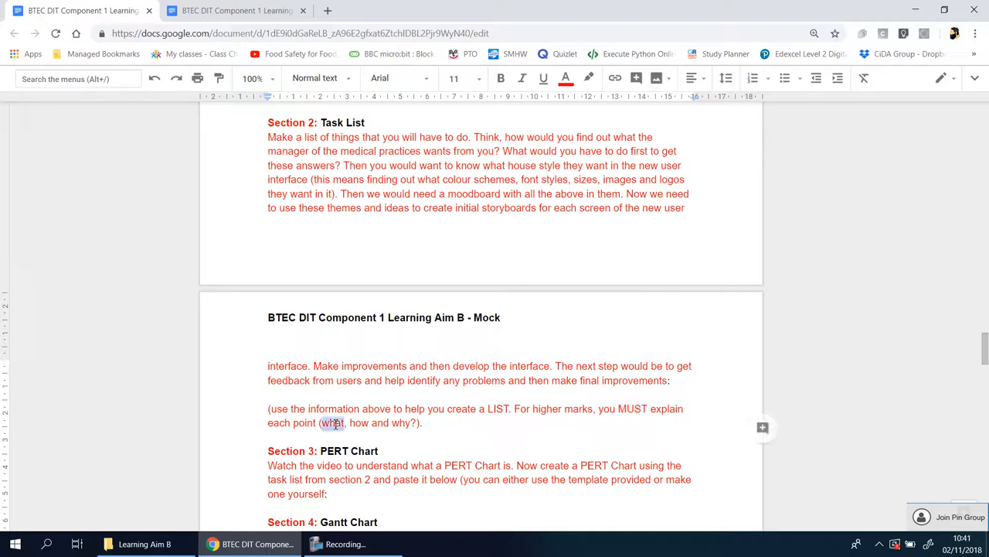
pyautogui.doubleClick(359, 424)
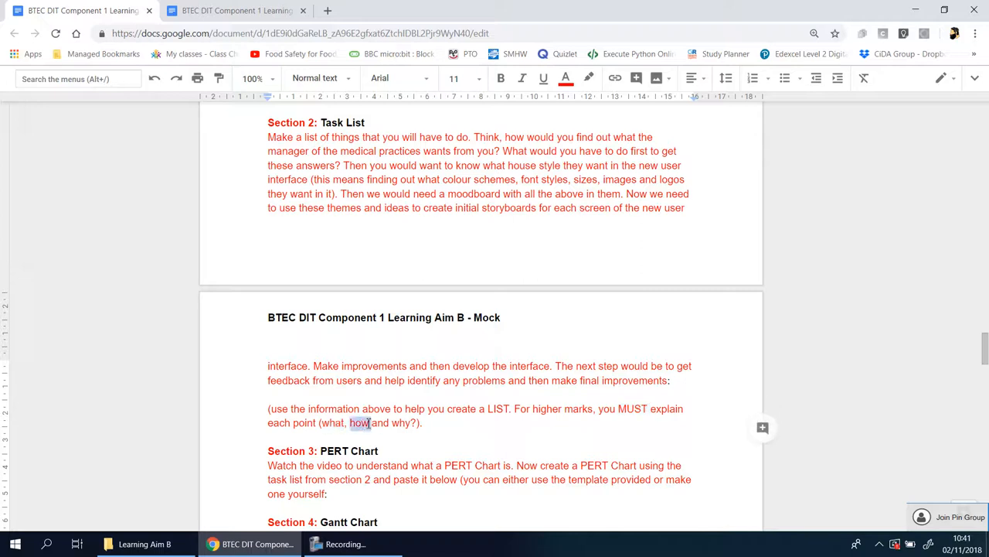
pyautogui.doubleClick(400, 424)
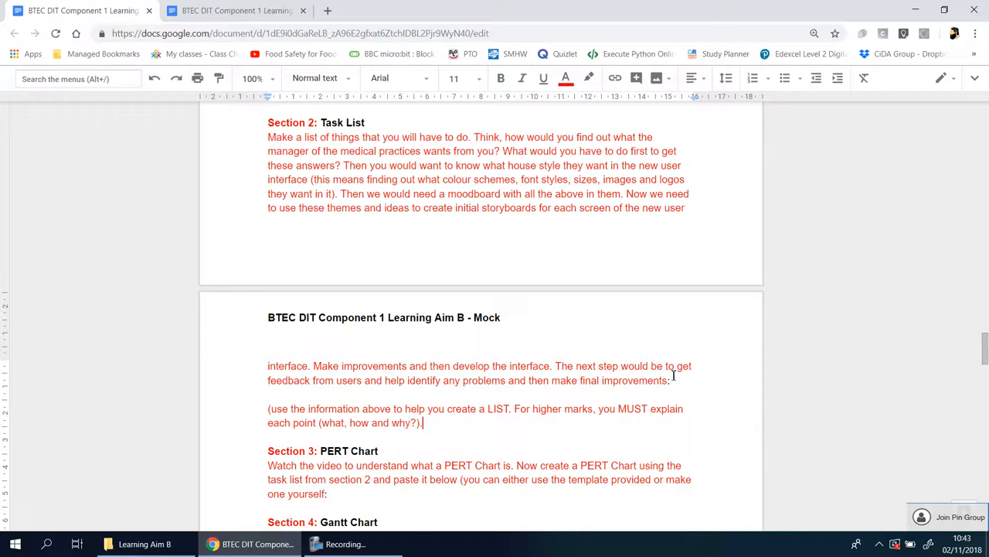
pyautogui.moveTo(676, 380)
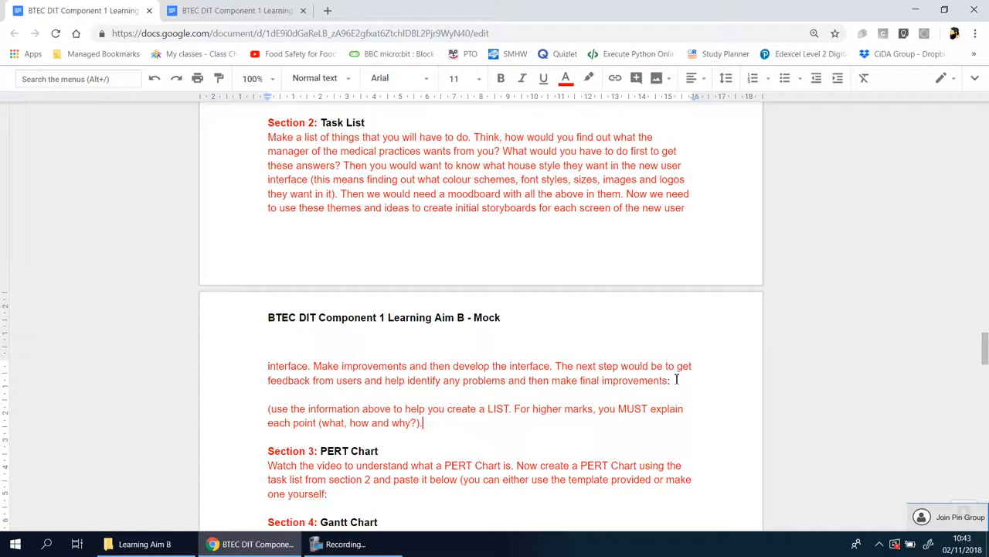